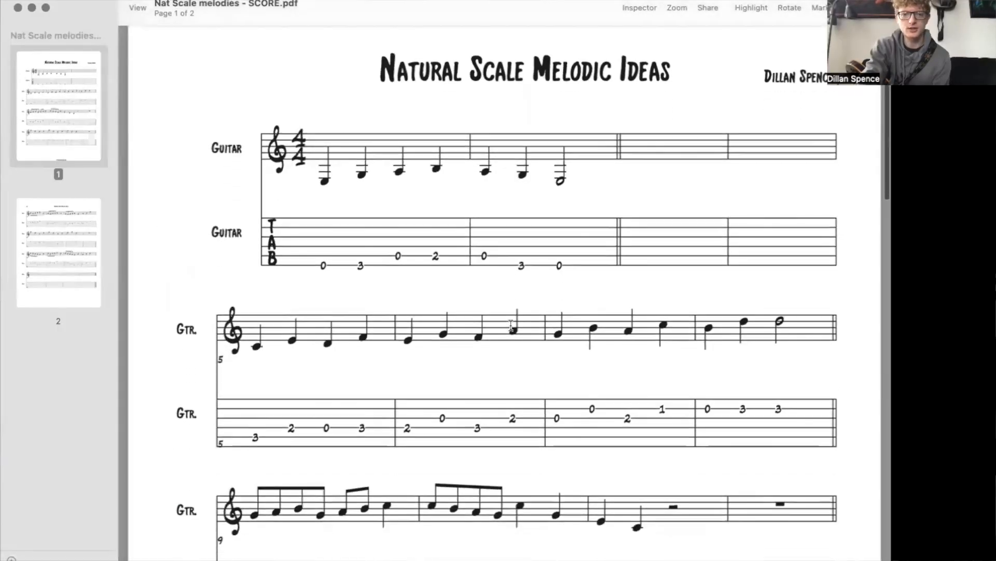
pyautogui.scroll(-3)
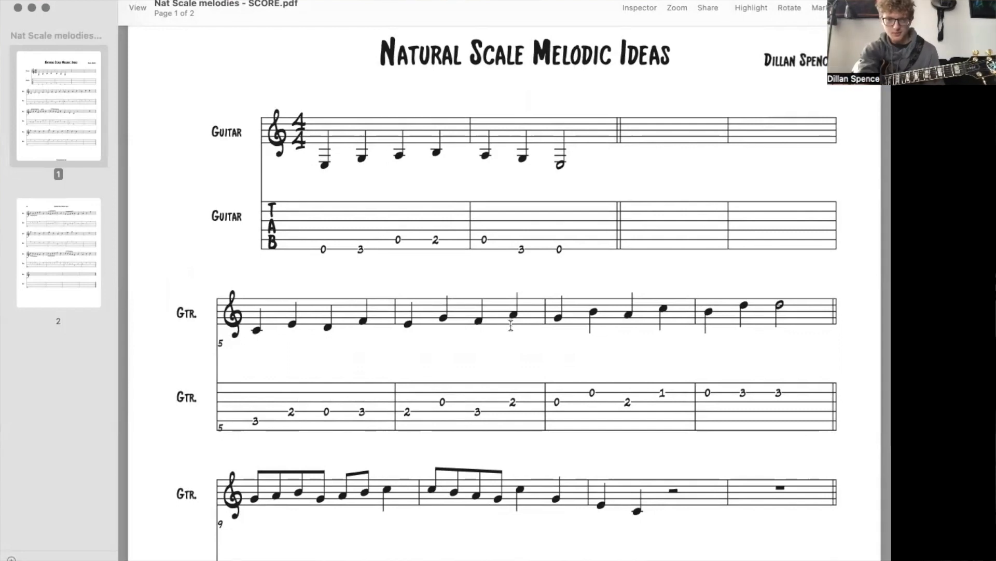
pyautogui.scroll(-3)
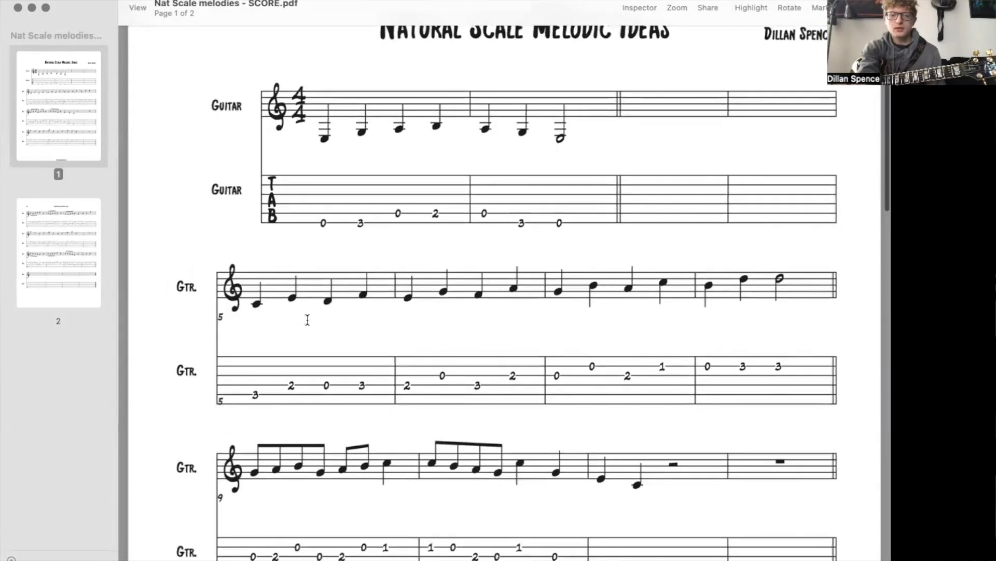
pyautogui.scroll(-3)
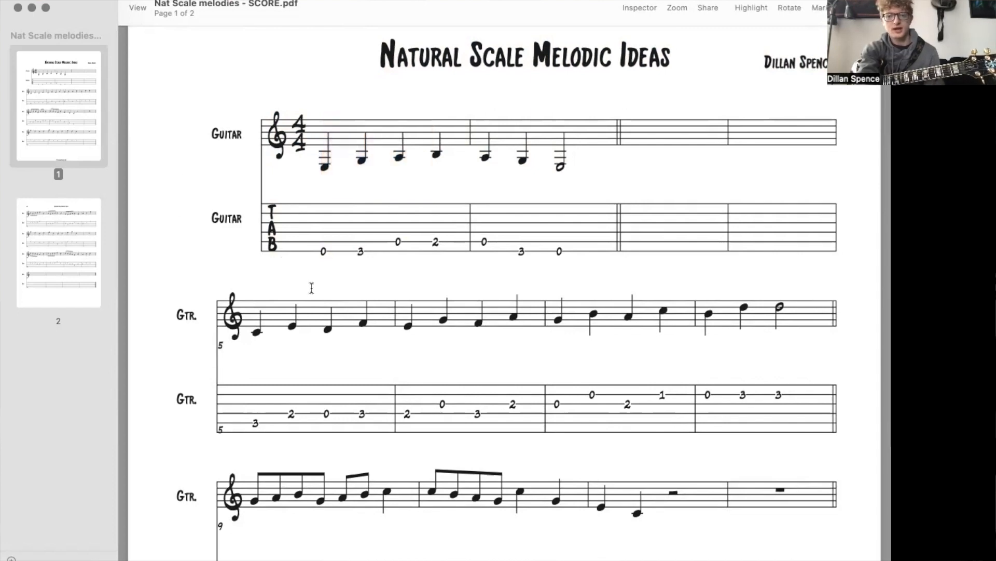
pyautogui.scroll(-3)
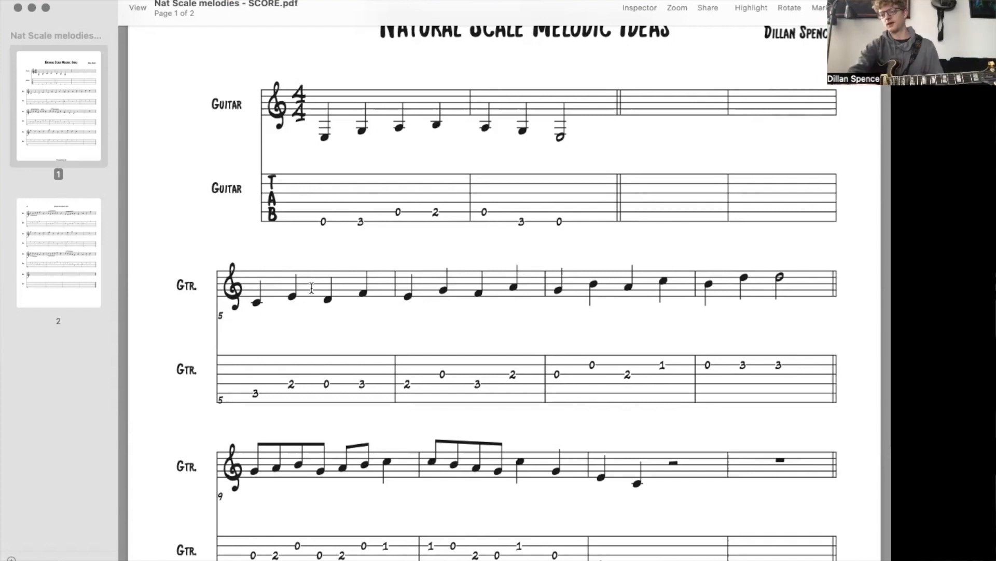
pyautogui.scroll(-3)
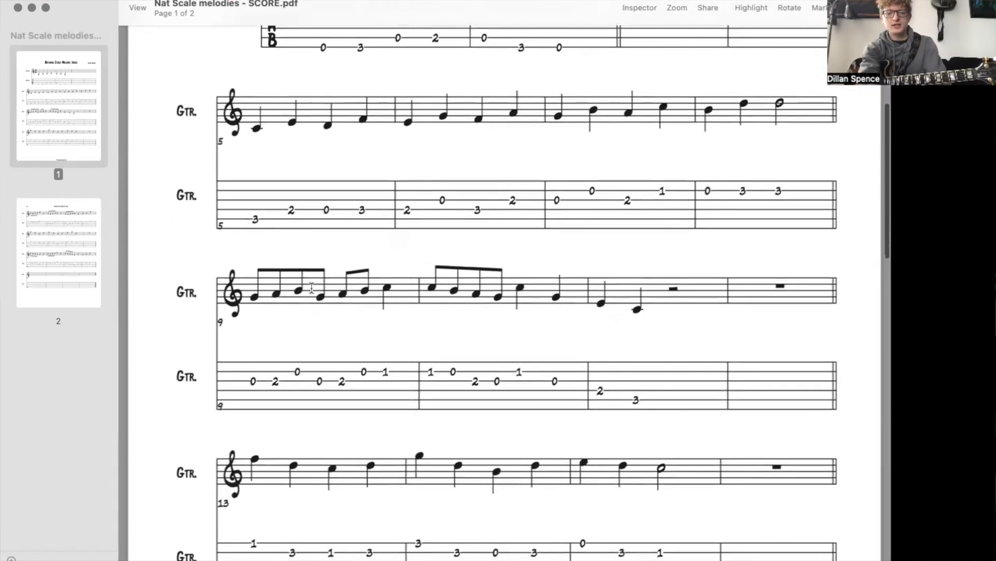
pyautogui.scroll(-3)
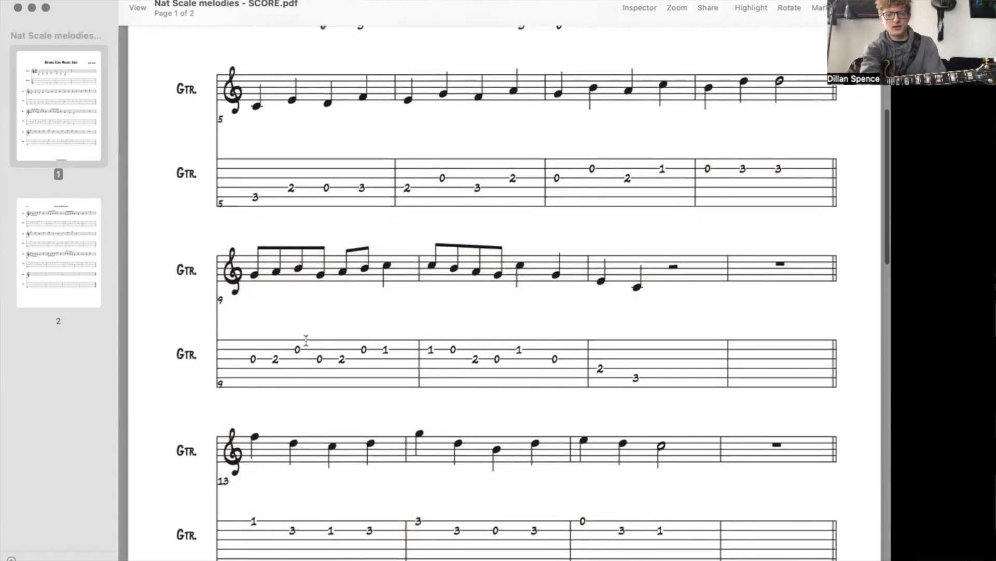
pyautogui.scroll(-3)
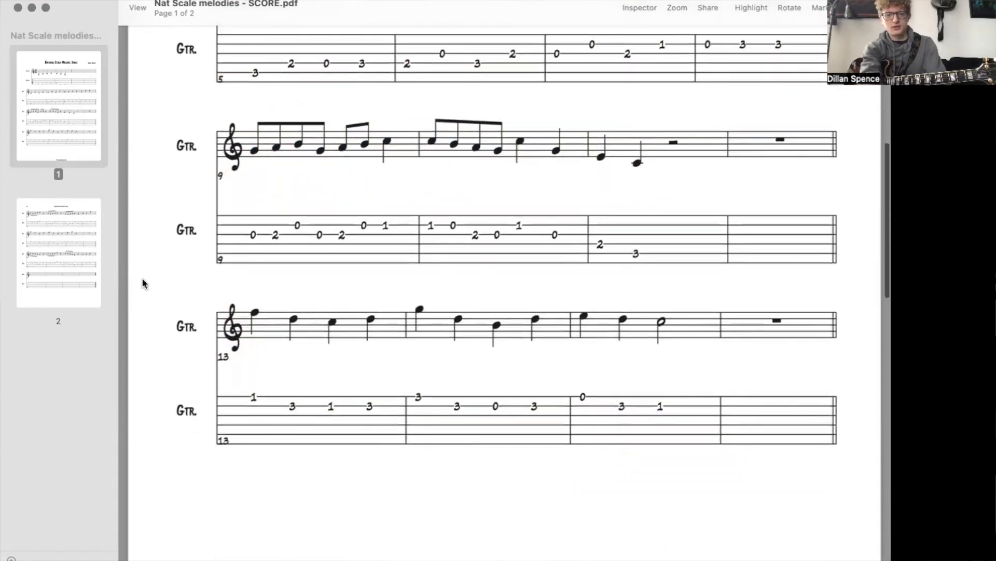
pyautogui.scroll(-3)
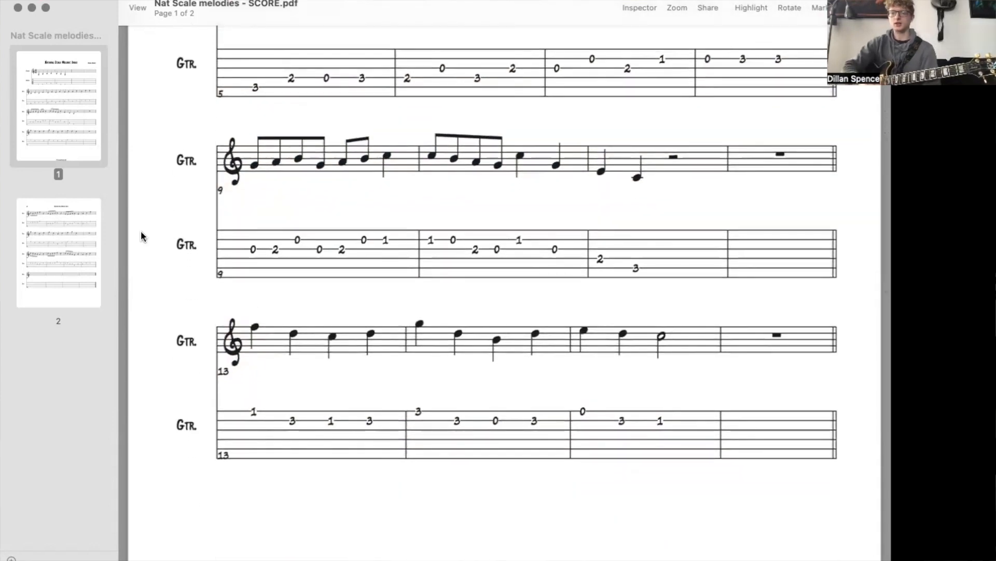